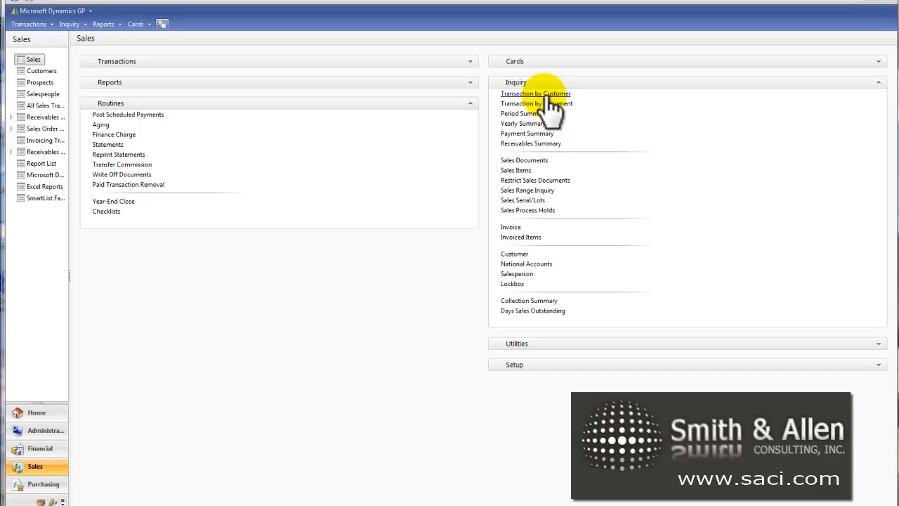
# Step: Show receivables transactions for customer AARONFIT0001 including unposted work documents
pyautogui.click(535, 93)
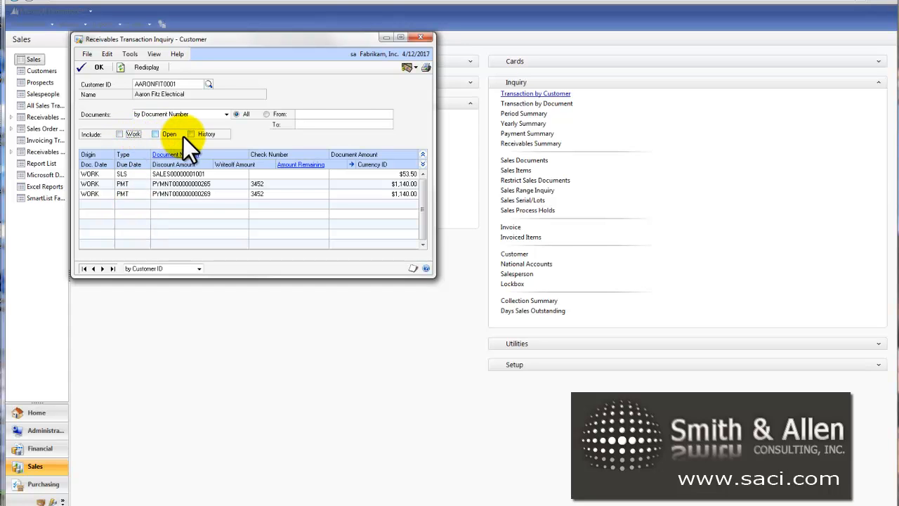
# Step: Redisplay Aaron Fitz Electrical's history-only then open-only documents, and close the inquiry
pyautogui.click(191, 134)
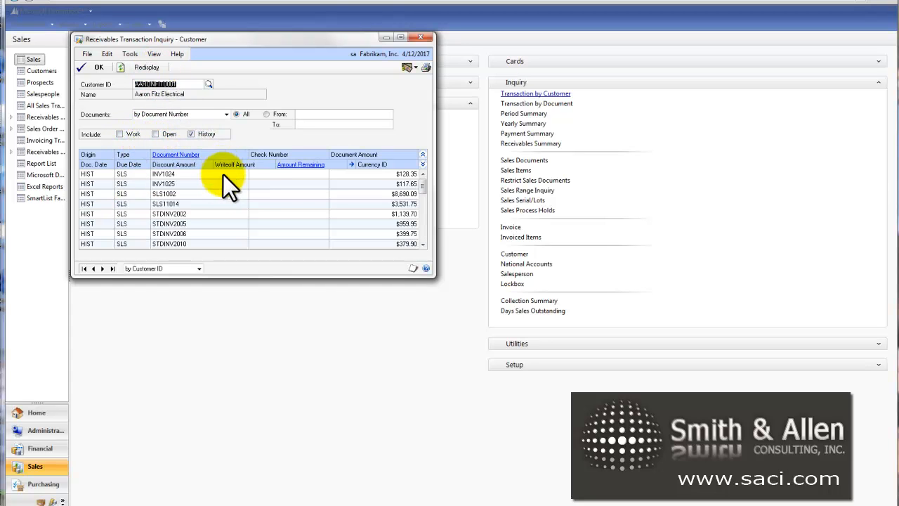
pyautogui.moveTo(237, 211)
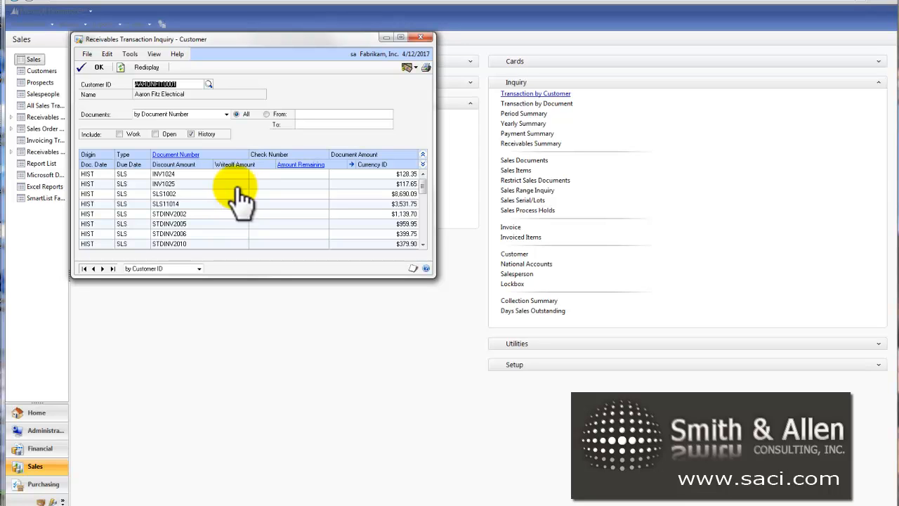
pyautogui.click(146, 68)
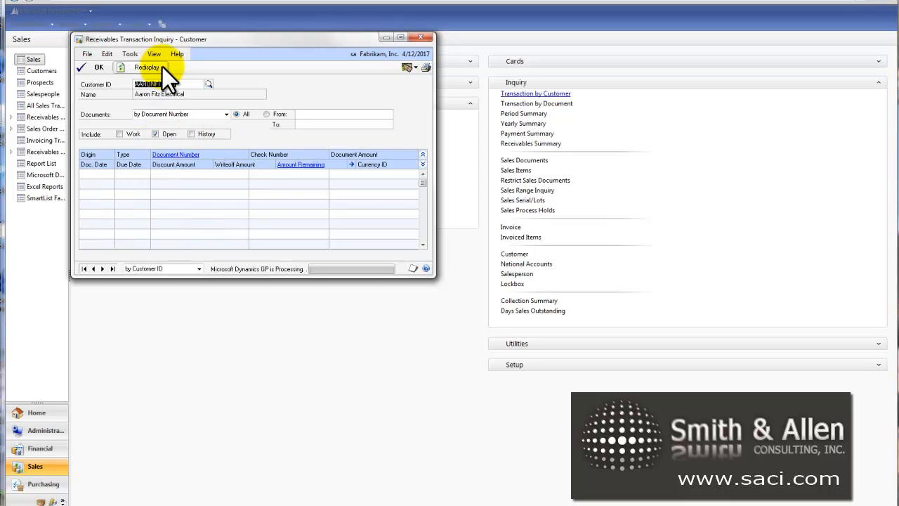
pyautogui.click(146, 68)
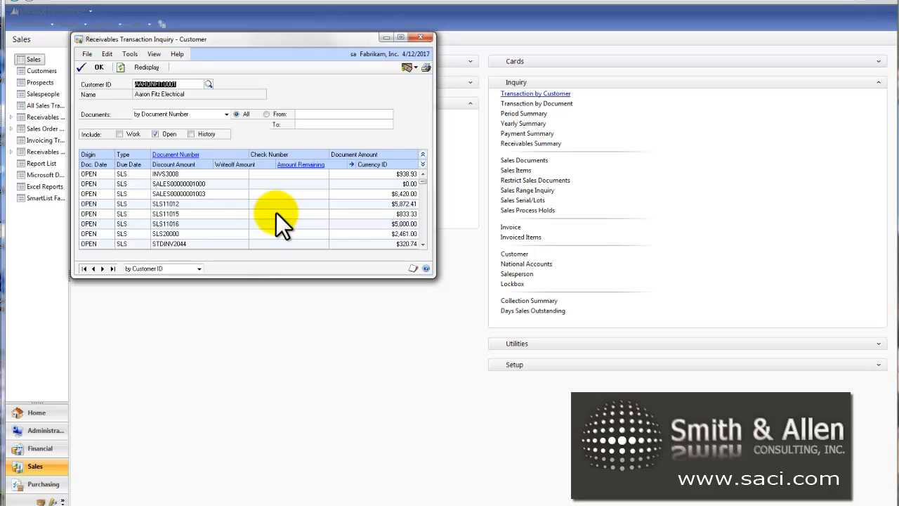
pyautogui.moveTo(269, 224)
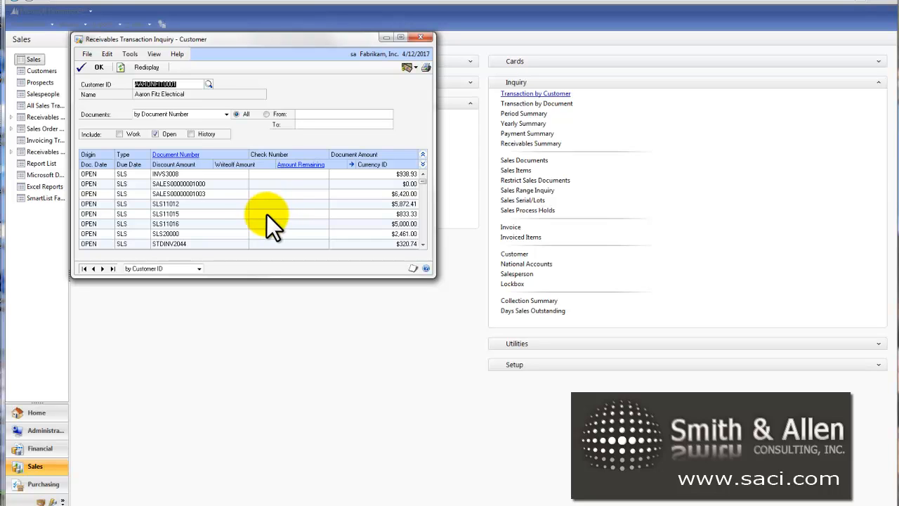
pyautogui.moveTo(236, 189)
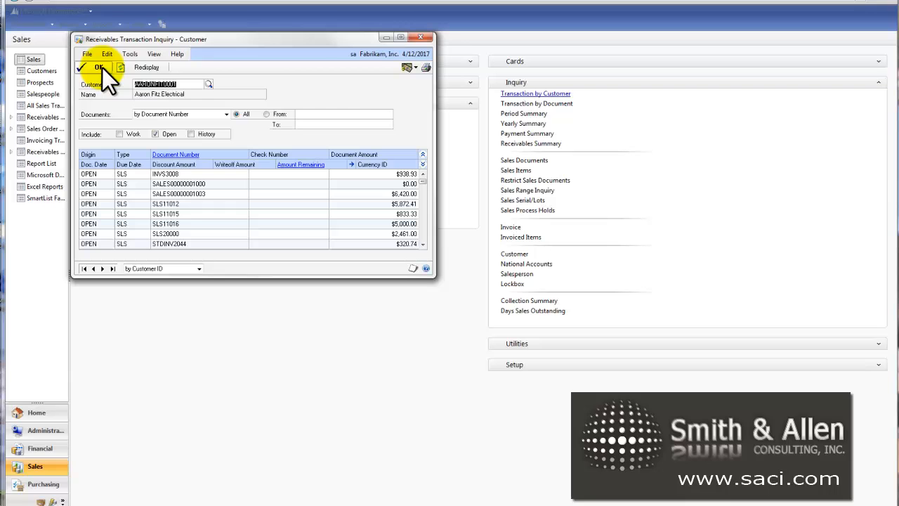
pyautogui.click(98, 68)
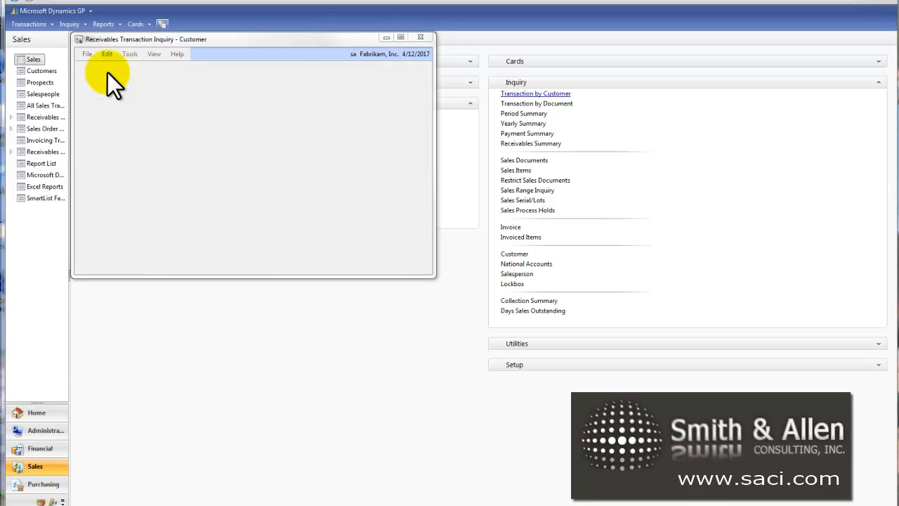
# Step: Process receivables aging for all customers with the No Report option
pyautogui.click(420, 36)
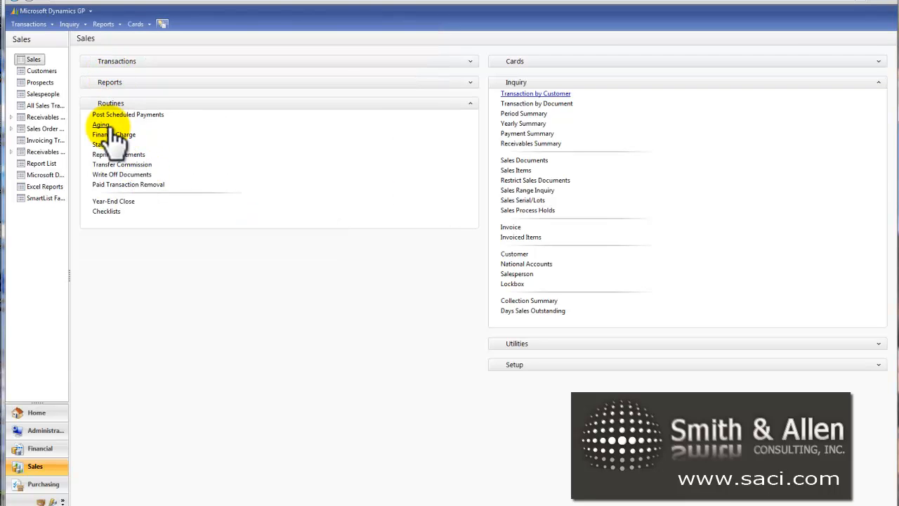
pyautogui.click(101, 123)
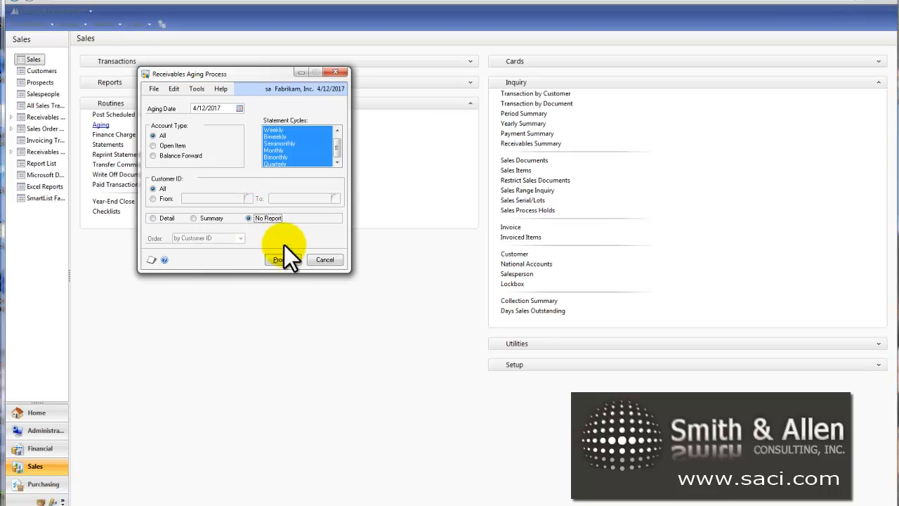
pyautogui.click(278, 258)
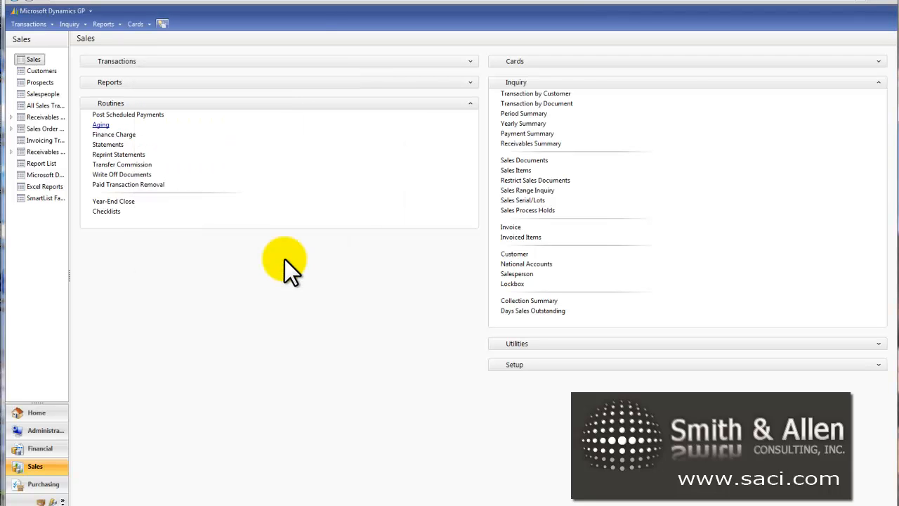
pyautogui.moveTo(252, 253)
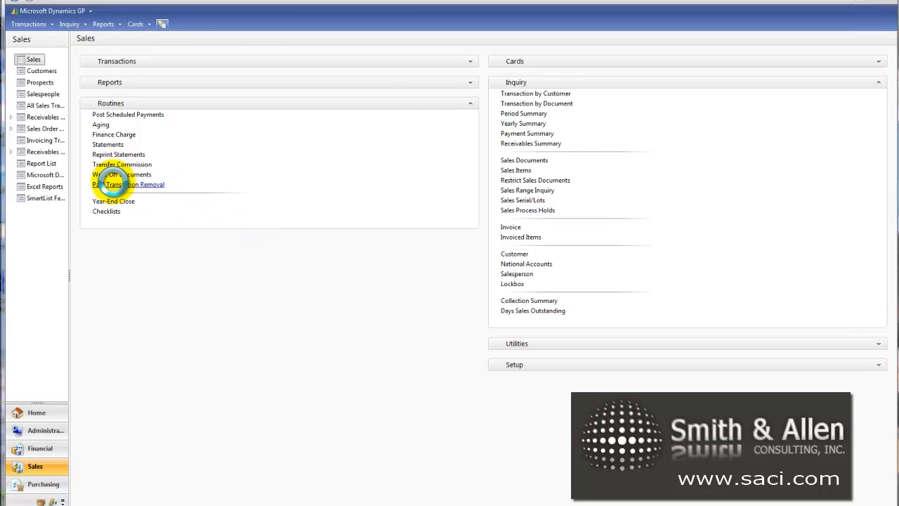
# Step: Start Paid Sales Transaction Removal and look up customer AARONFIT0001 for the range
pyautogui.click(118, 184)
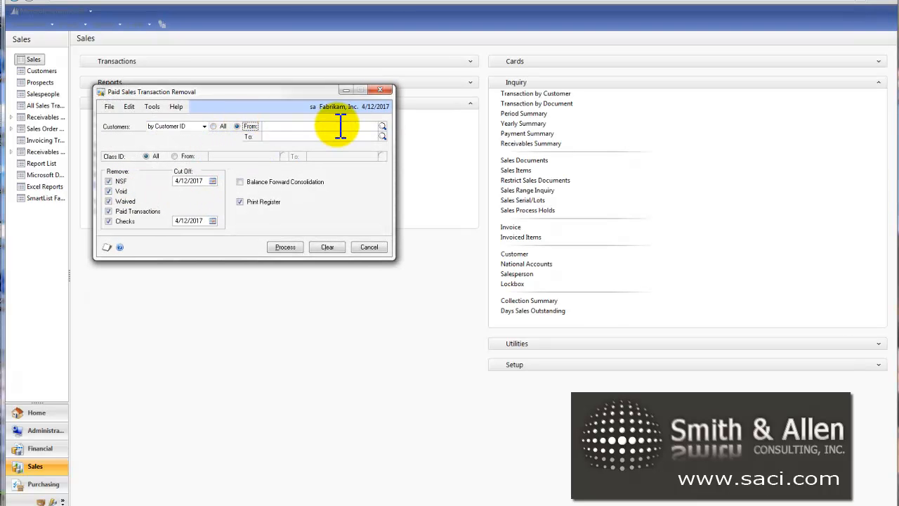
pyautogui.click(382, 126)
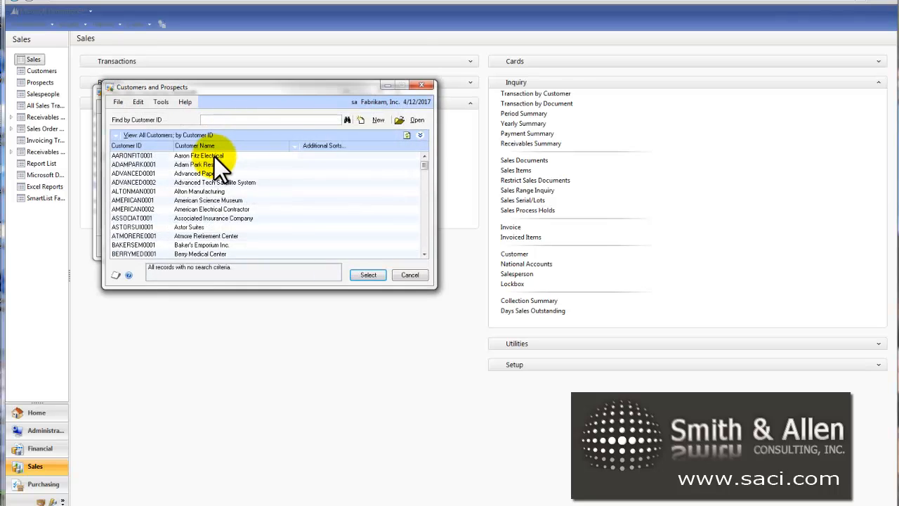
pyautogui.moveTo(295, 166)
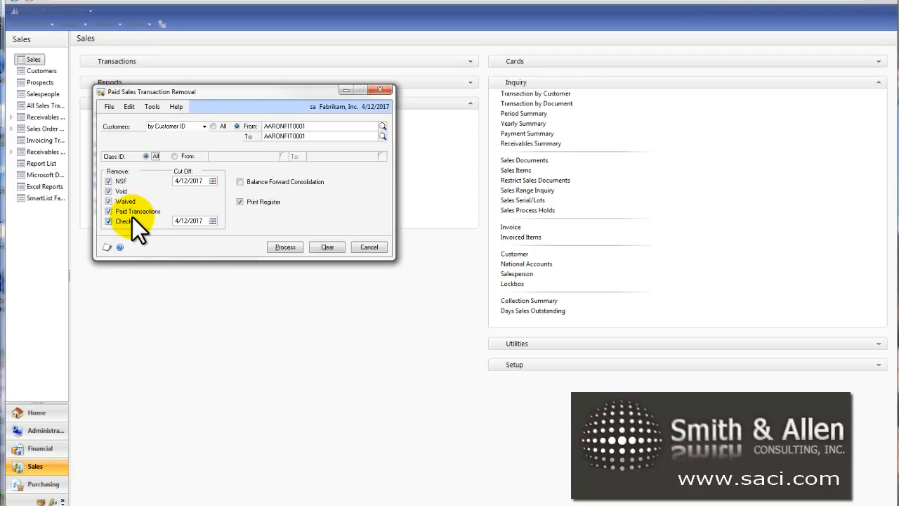
pyautogui.moveTo(134, 194)
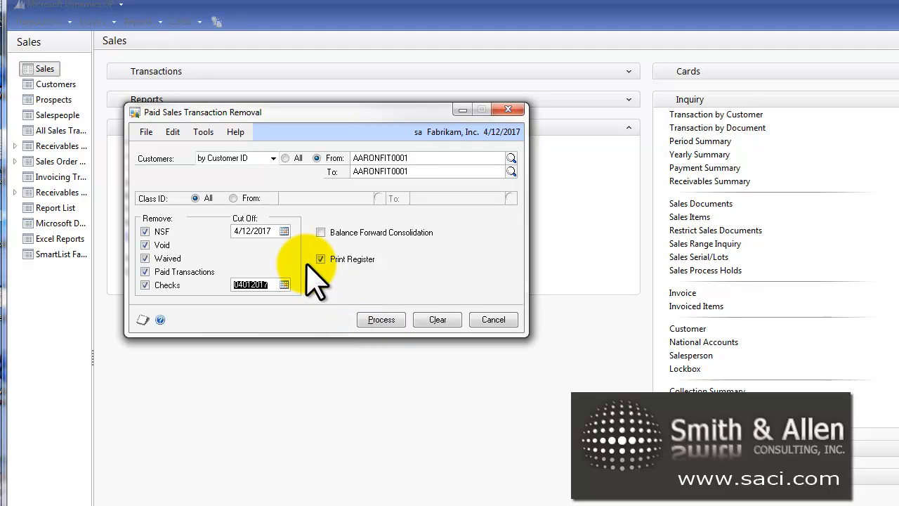
pyautogui.moveTo(321, 284)
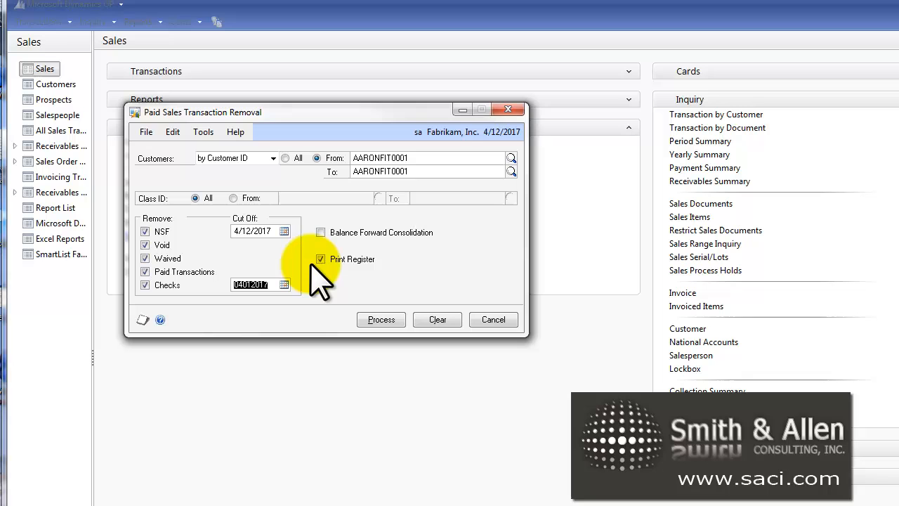
pyautogui.moveTo(344, 309)
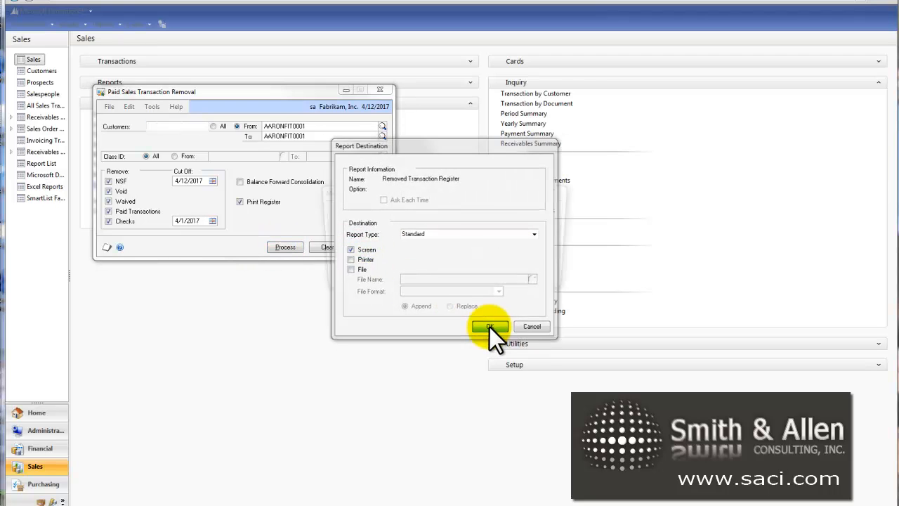
# Step: Send the RM Removed Transaction Register to screen, review and close it, then return to Transaction by Customer
pyautogui.click(489, 326)
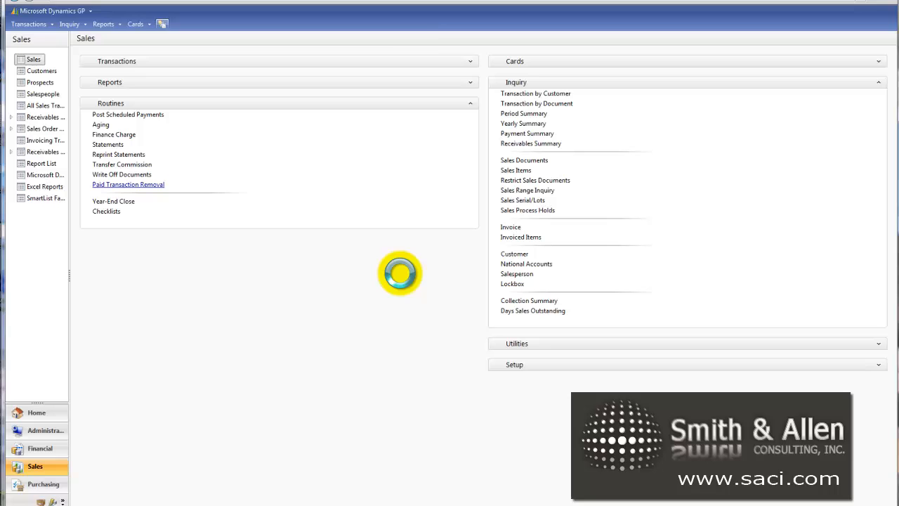
pyautogui.click(128, 183)
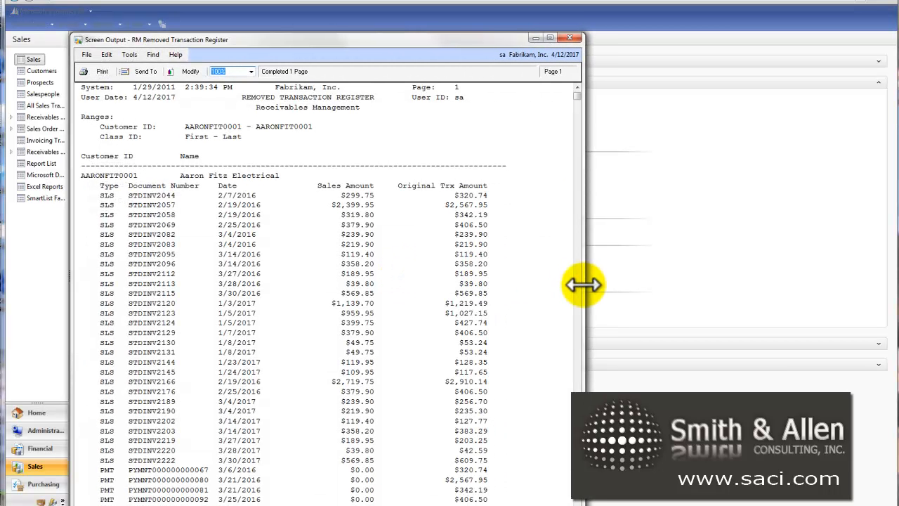
pyautogui.moveTo(554, 326)
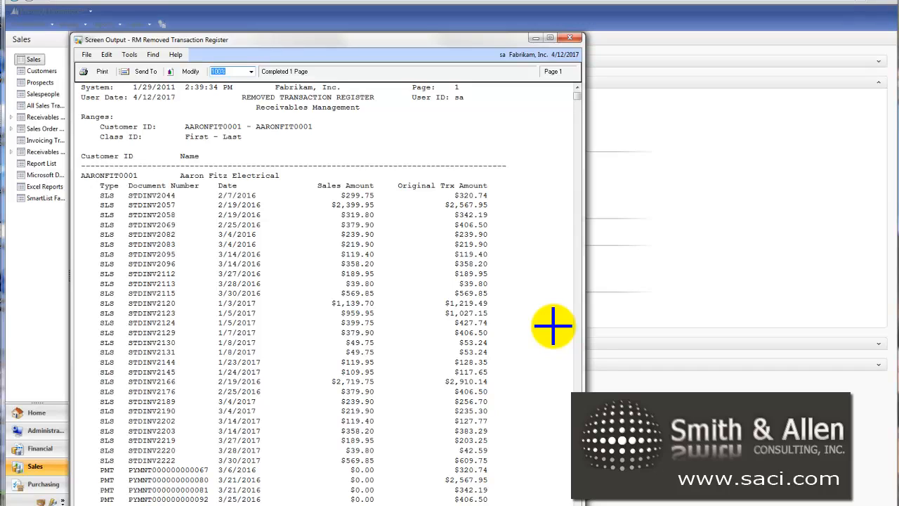
pyautogui.scroll(-3)
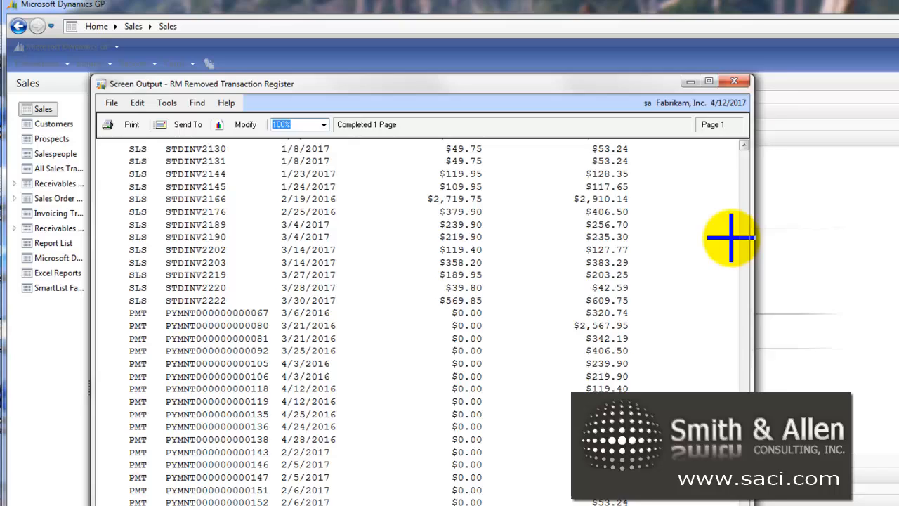
pyautogui.click(733, 80)
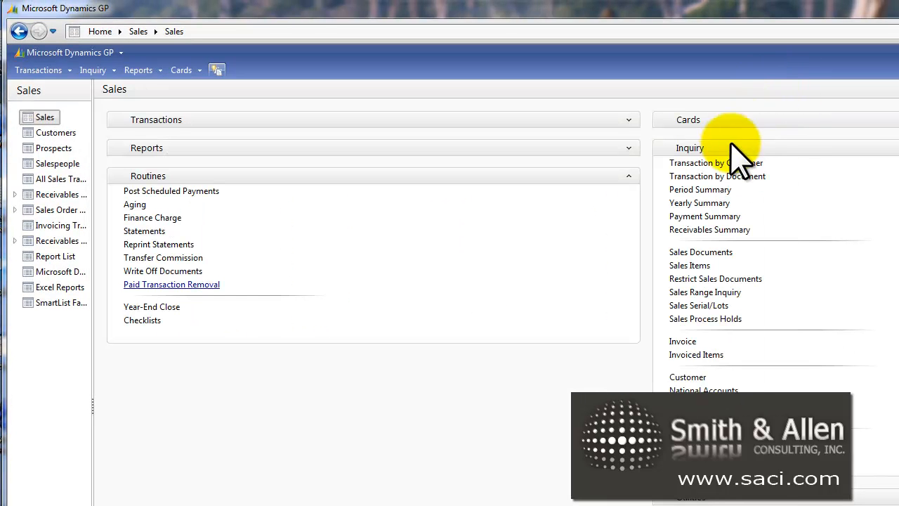
pyautogui.click(716, 163)
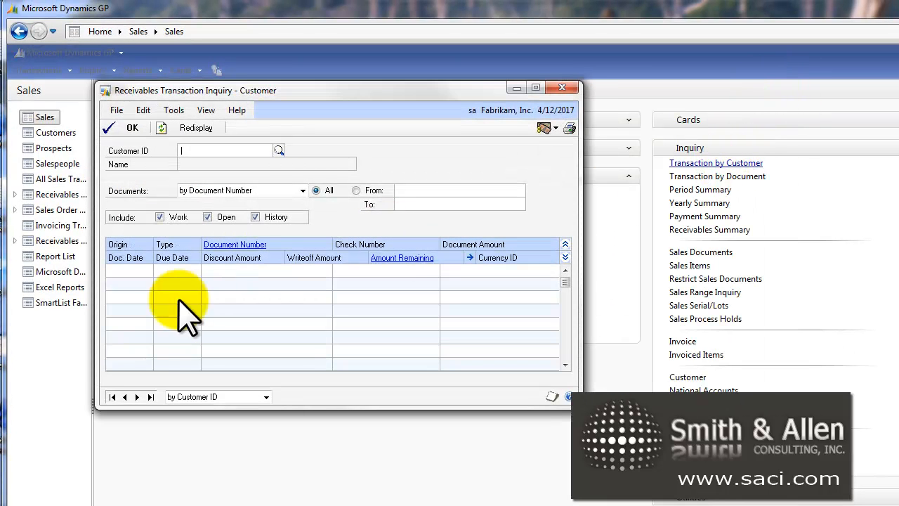